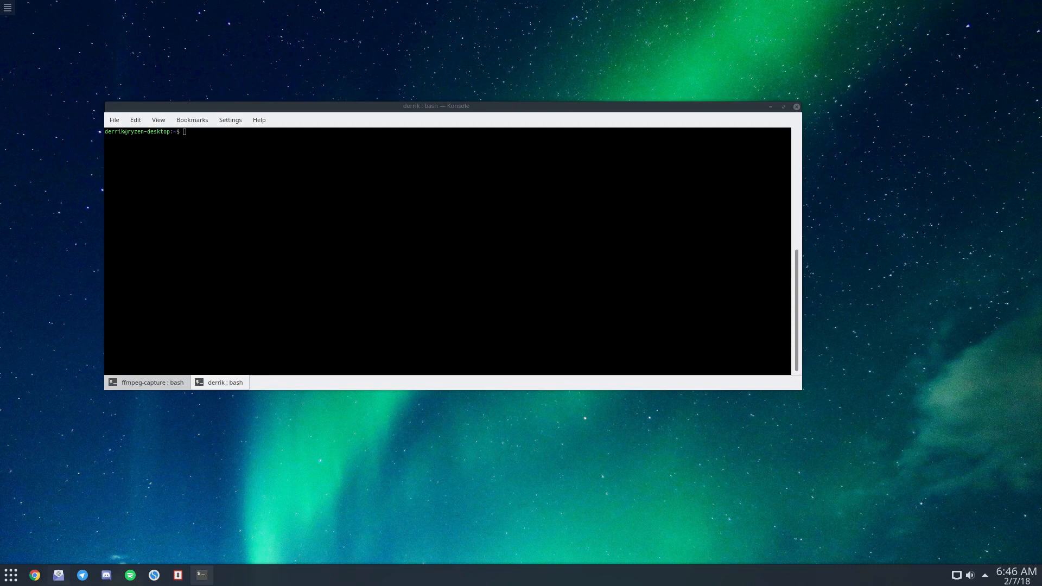
pyautogui.moveTo(468, 277)
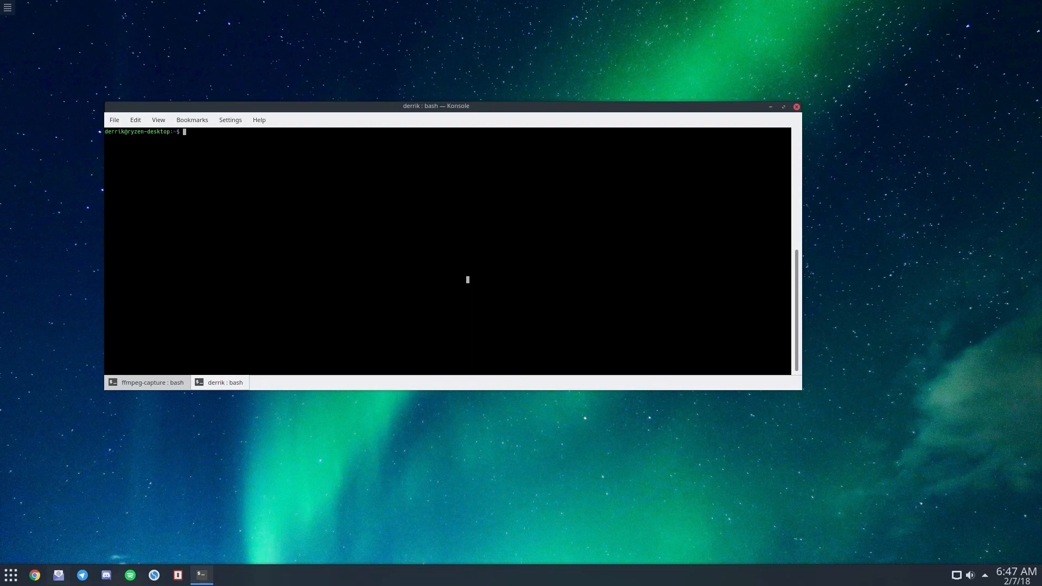
pyautogui.moveTo(999, 181)
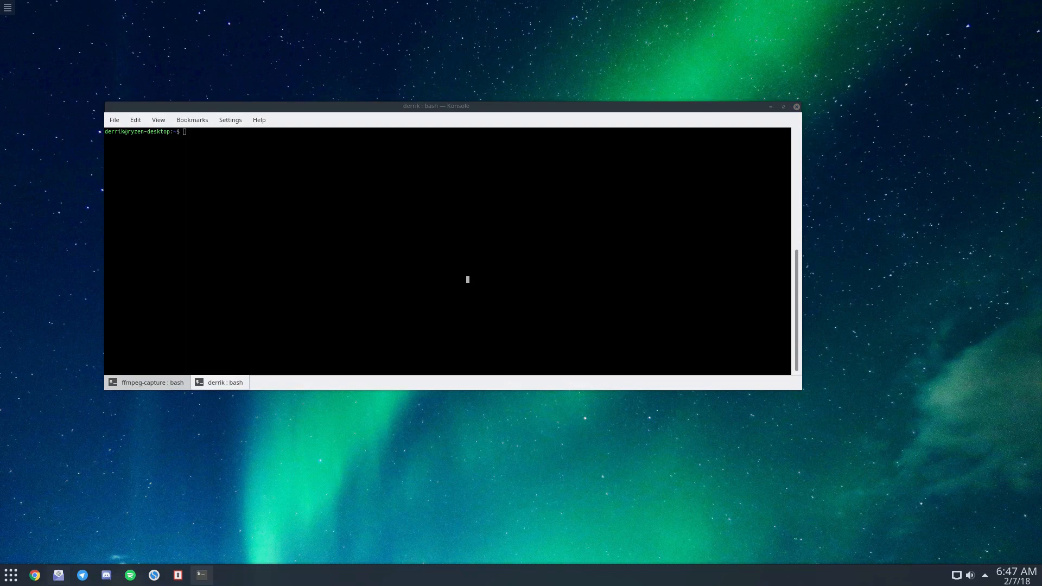
pyautogui.write('flatpak remote-add flathub http://flathub.org/repo/flathub.flatpakrepo')
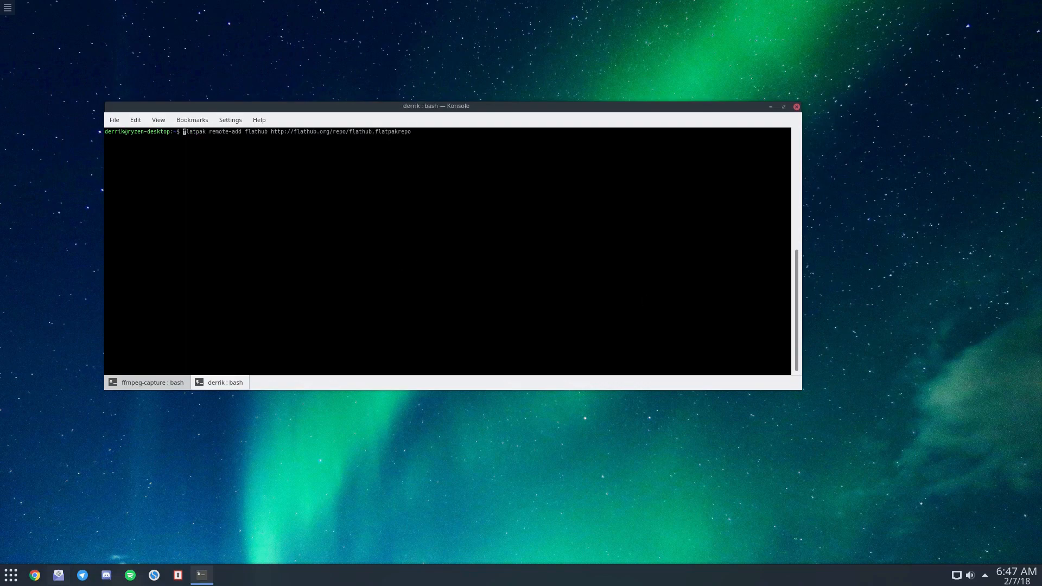
pyautogui.write('sudo')
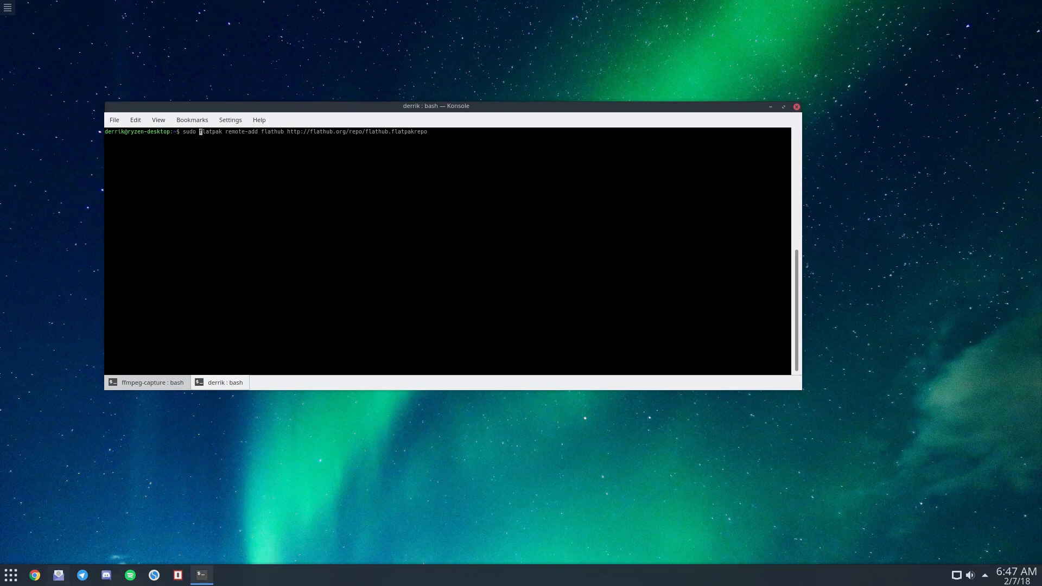
pyautogui.press('Return')
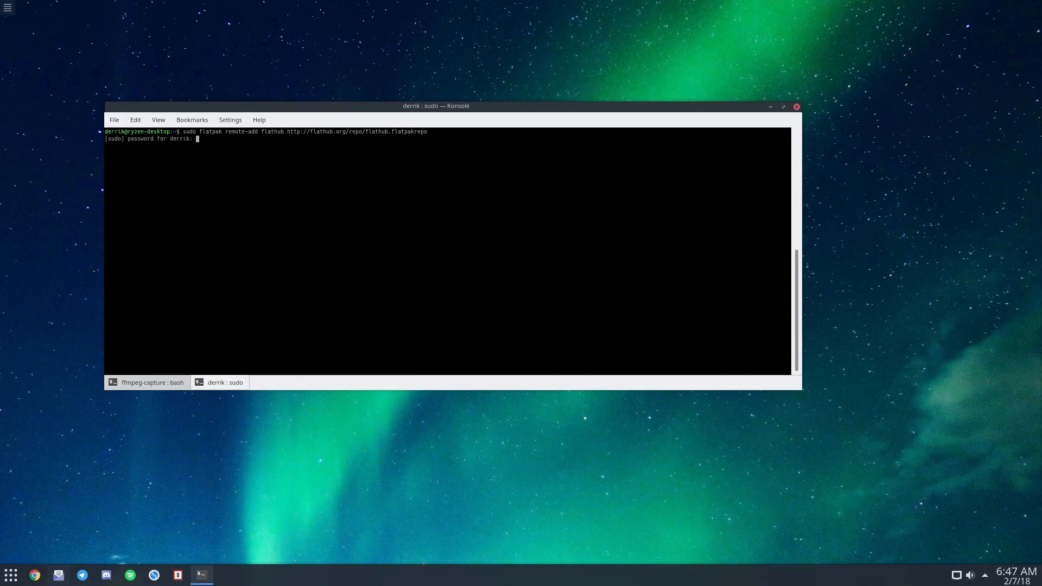
pyautogui.press('Return')
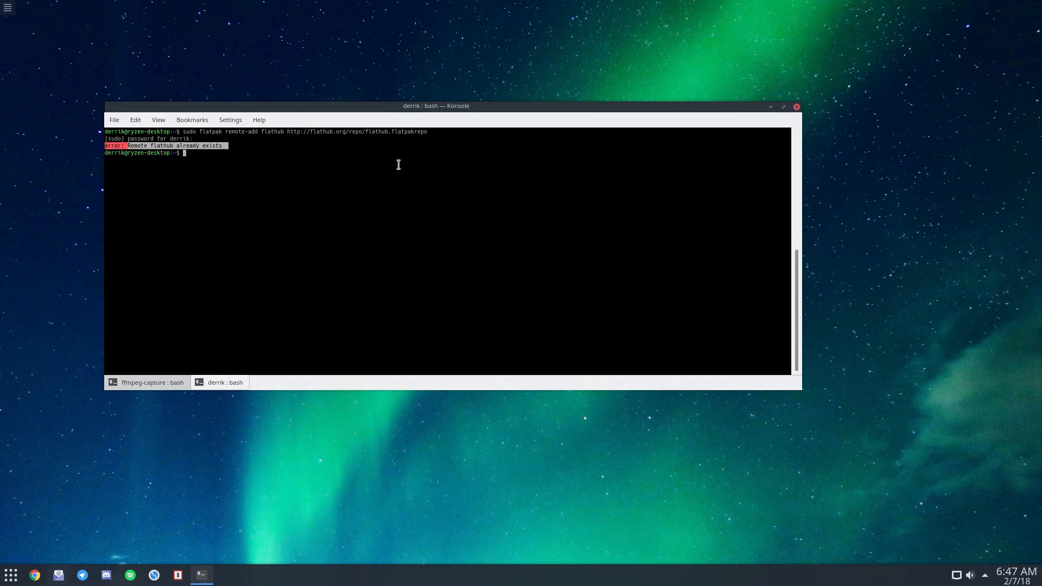
pyautogui.moveTo(249, 153)
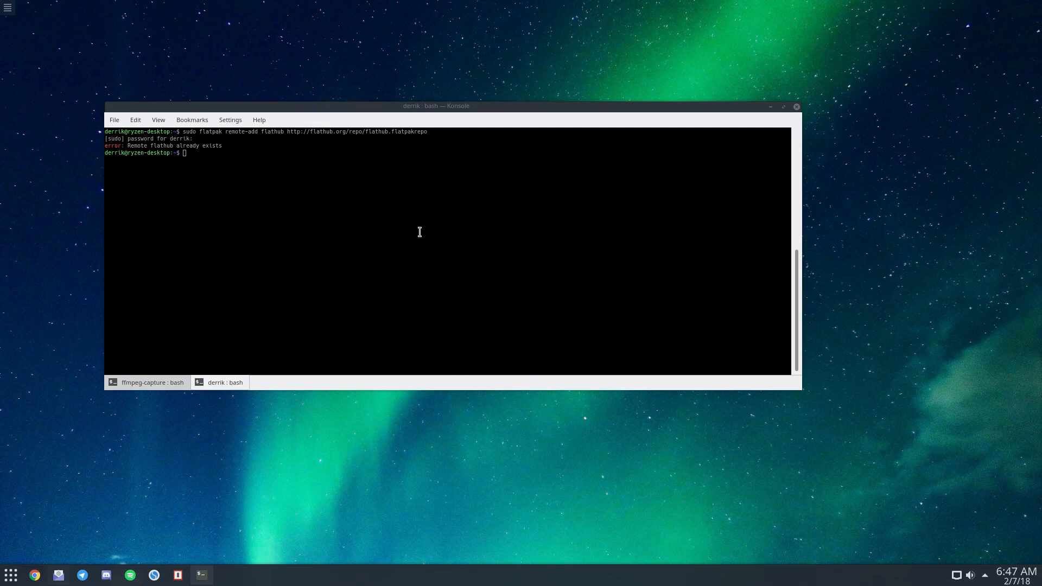
# Step: Run 'flatpak install flathub com.vinszent.GnomeTwitch', confirm with y, then bring up the application launcher
pyautogui.write('flatpak install flathub com.vinszent.GnomeTwitch')
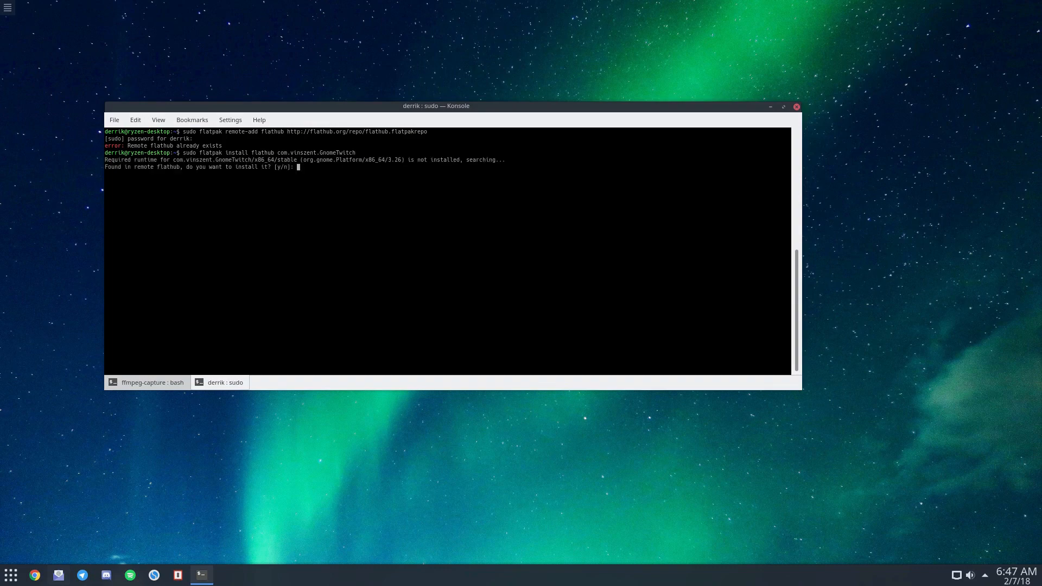
pyautogui.moveTo(515, 127)
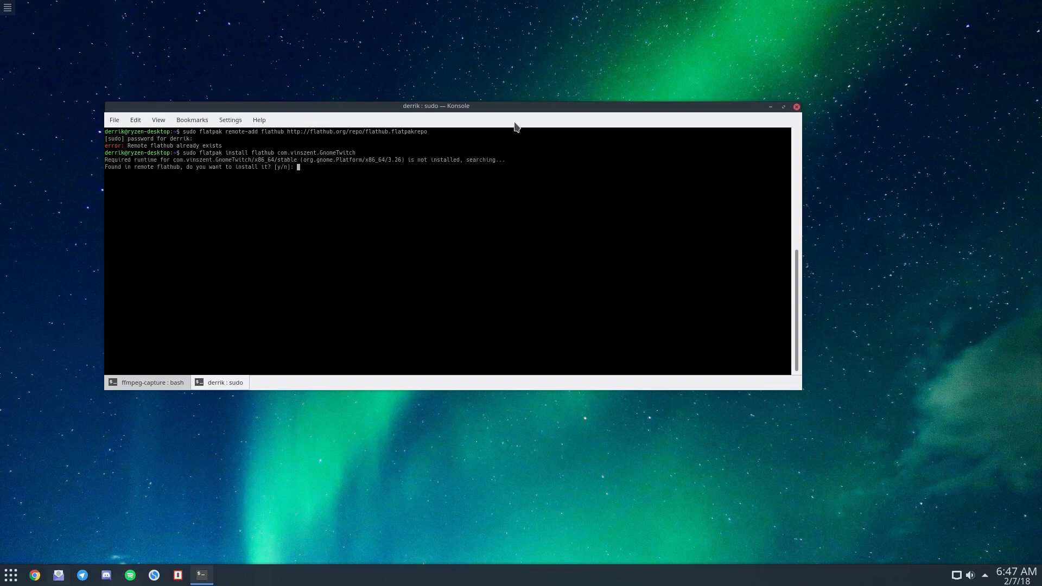
pyautogui.moveTo(170, 154)
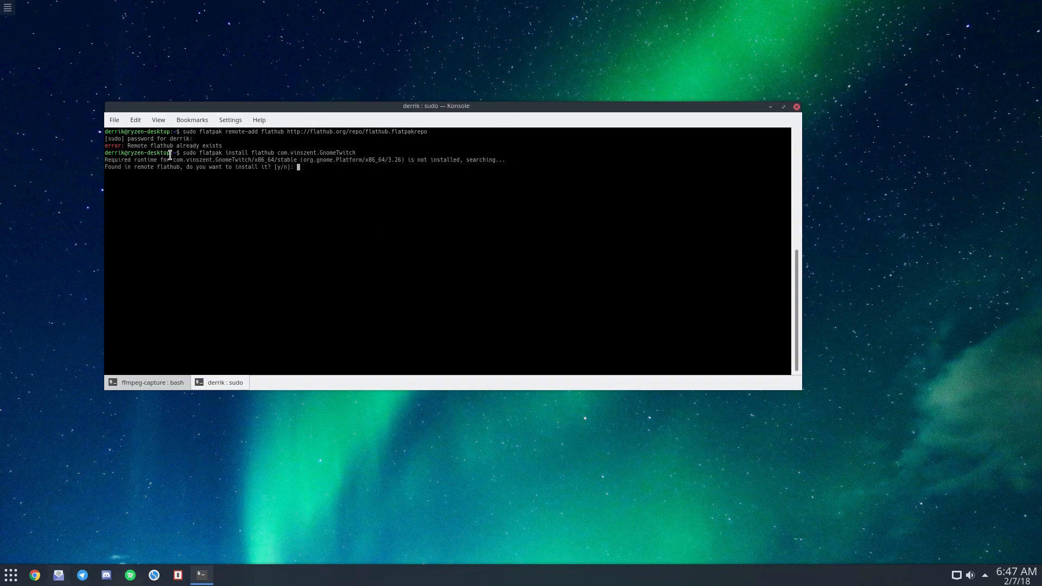
pyautogui.write('y')
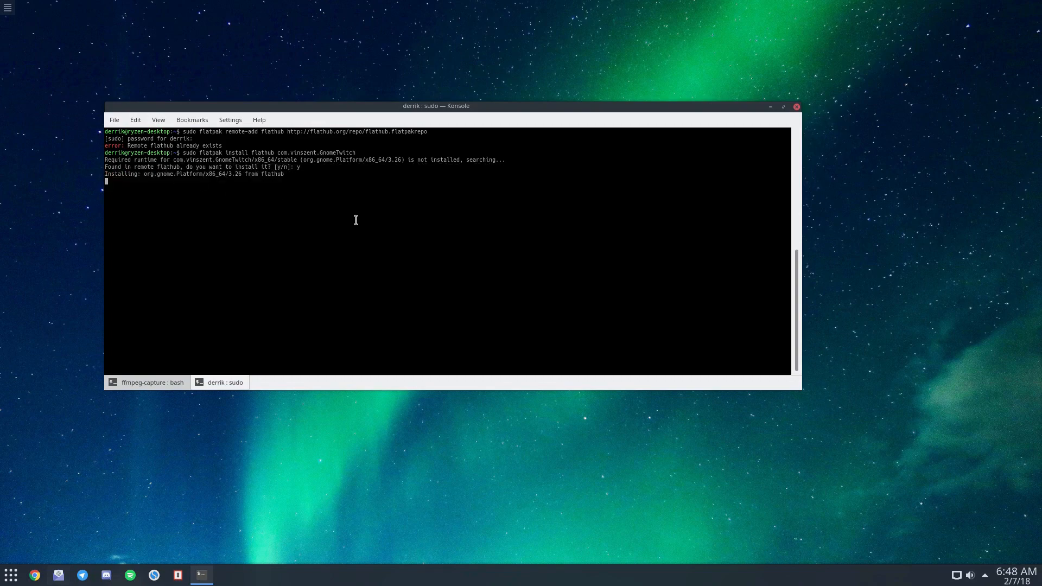
pyautogui.moveTo(414, 111)
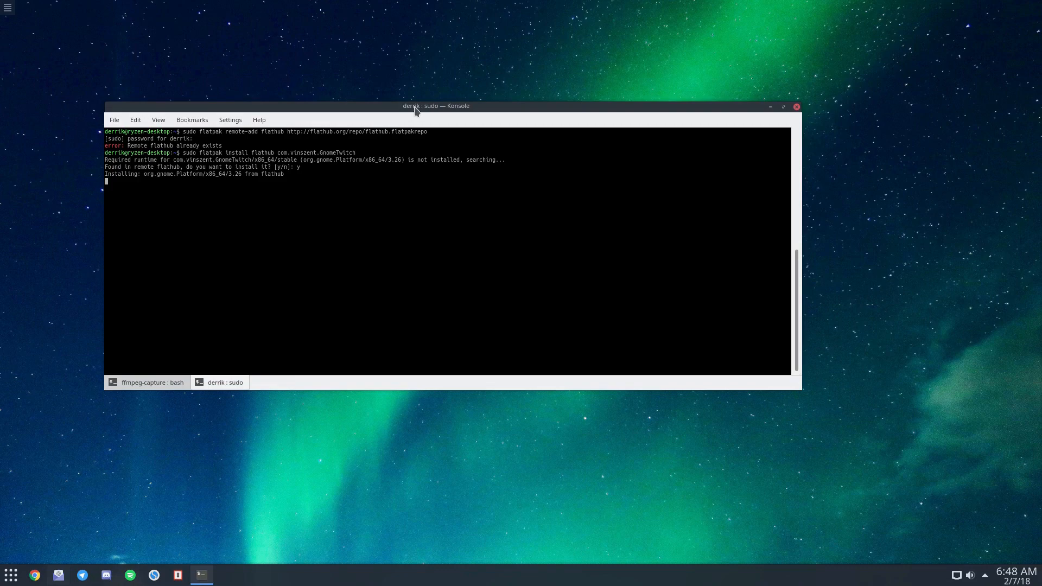
pyautogui.moveTo(409, 150)
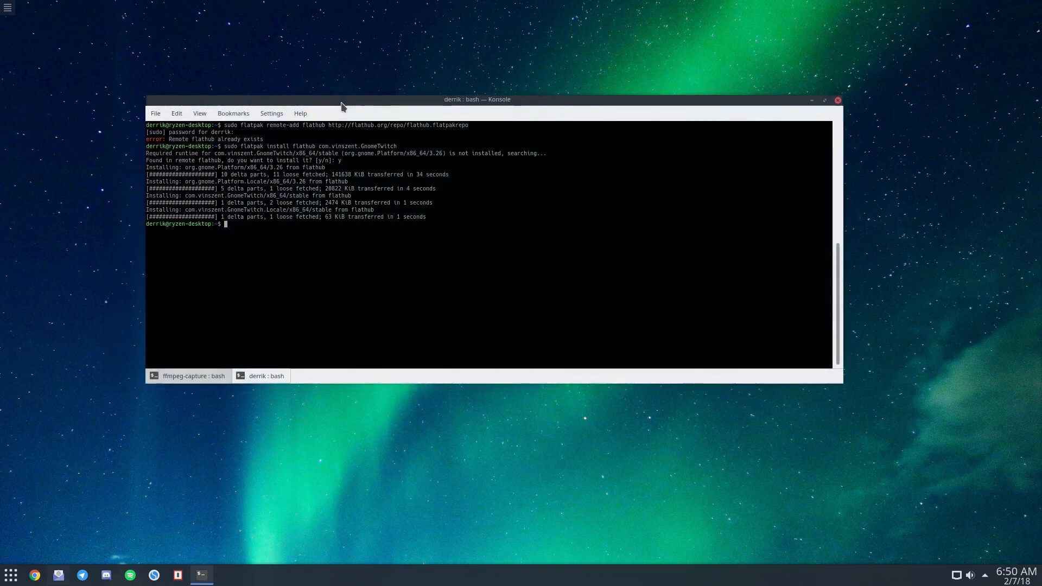
pyautogui.moveTo(457, 178)
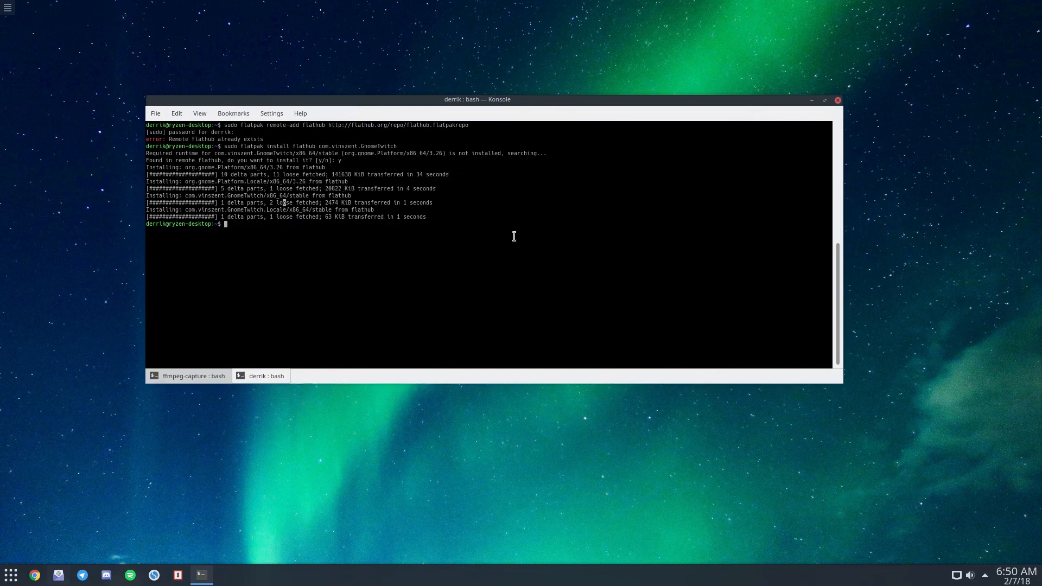
pyautogui.click(10, 575)
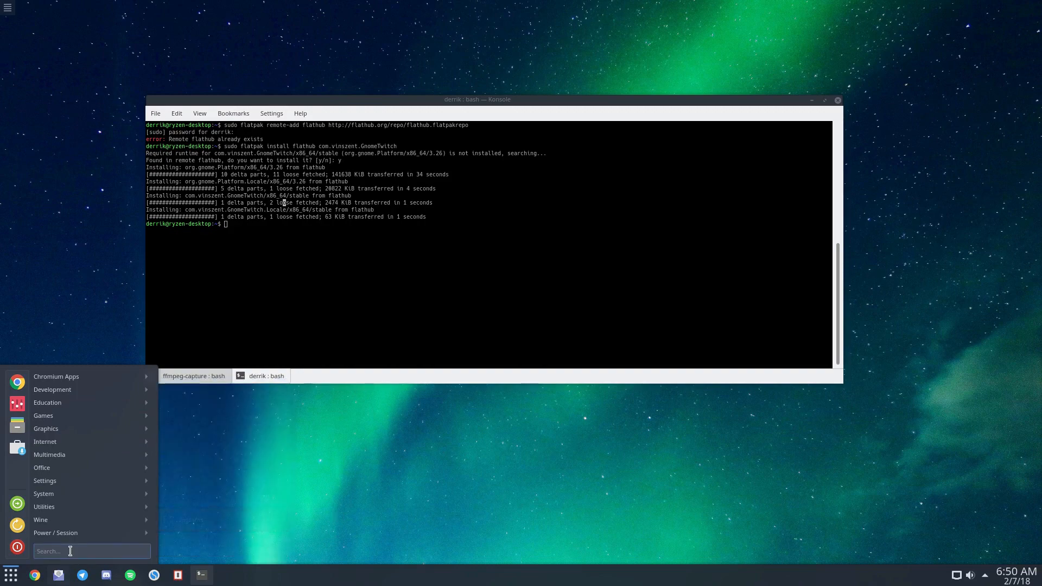
# Step: Find GNOME Twitch via 'gnome t', launch it, play sodapoppin's stream and minimize the window
pyautogui.write('gnome t')
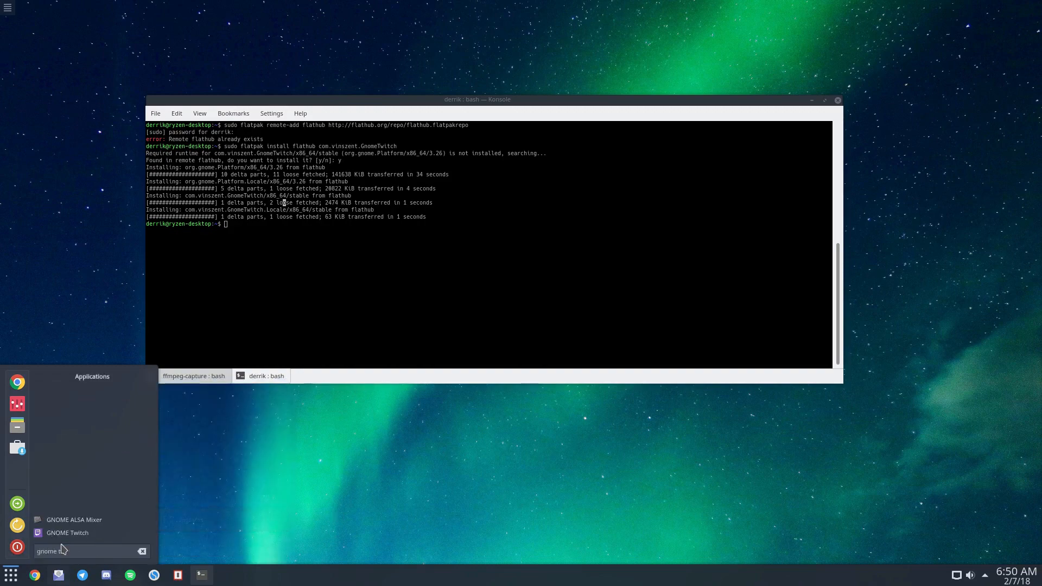
pyautogui.click(66, 532)
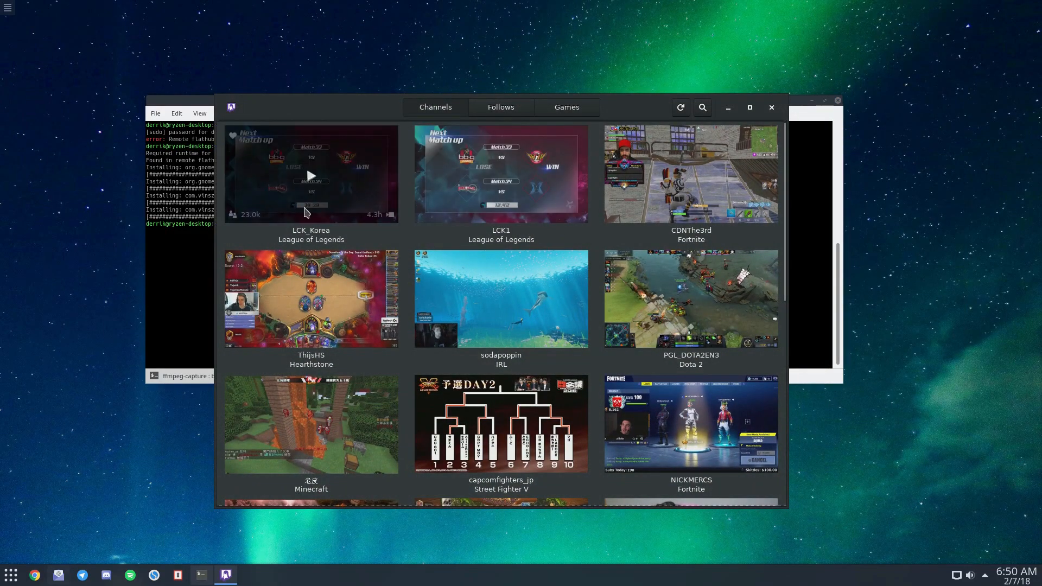
pyautogui.click(500, 298)
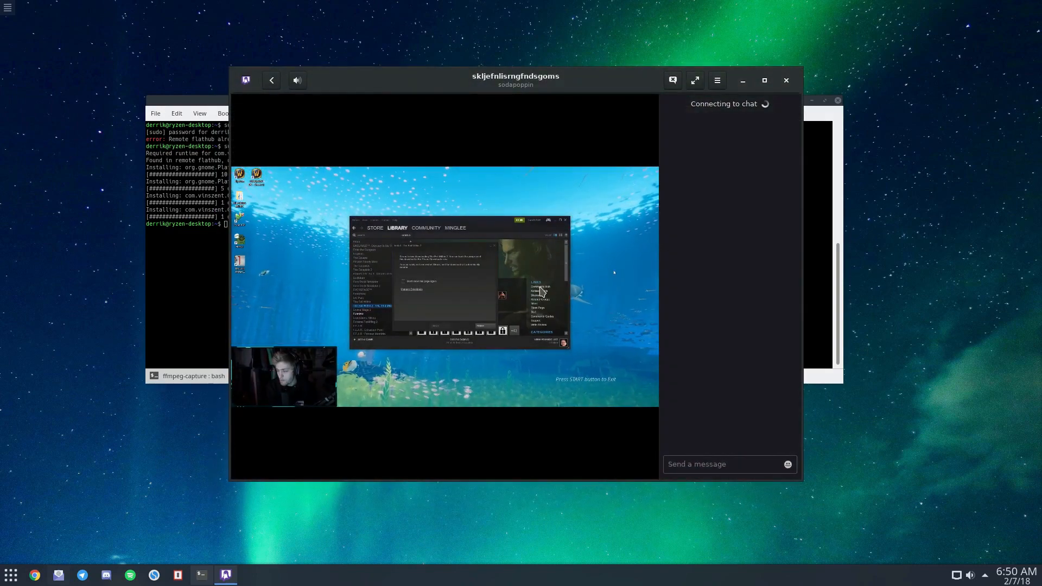
pyautogui.click(271, 79)
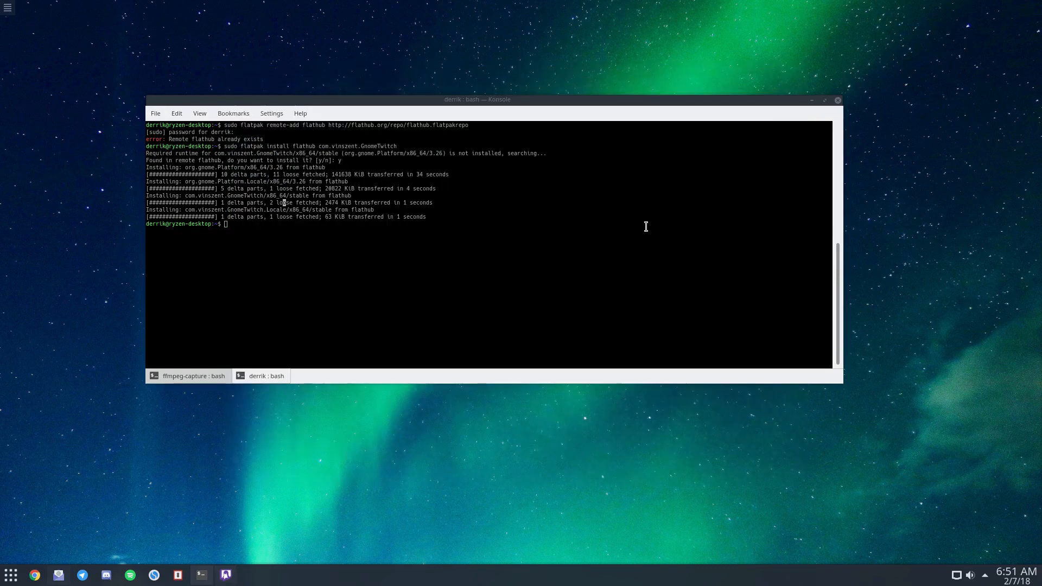
pyautogui.moveTo(457, 275)
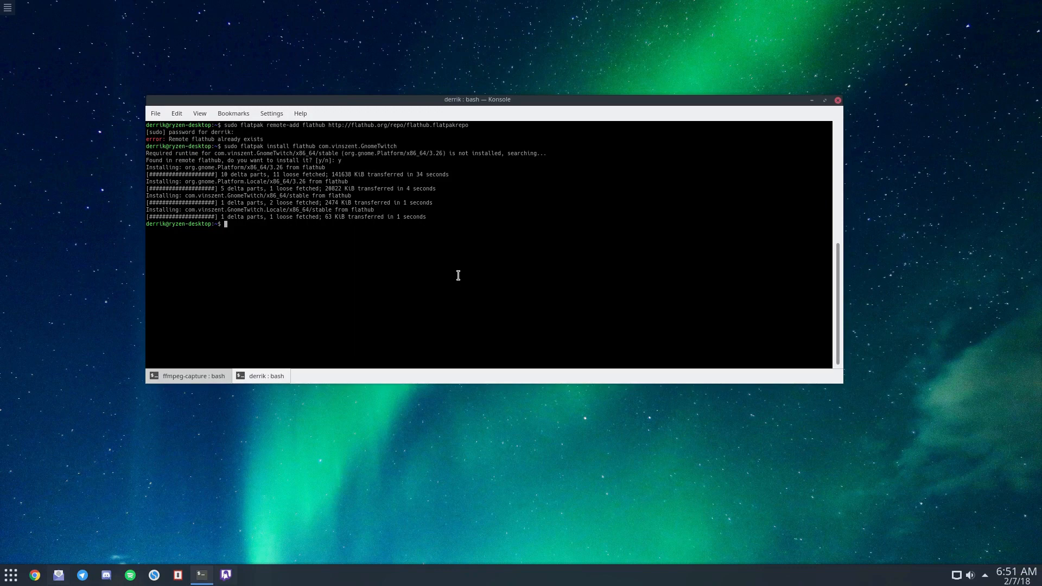
pyautogui.moveTo(457, 275)
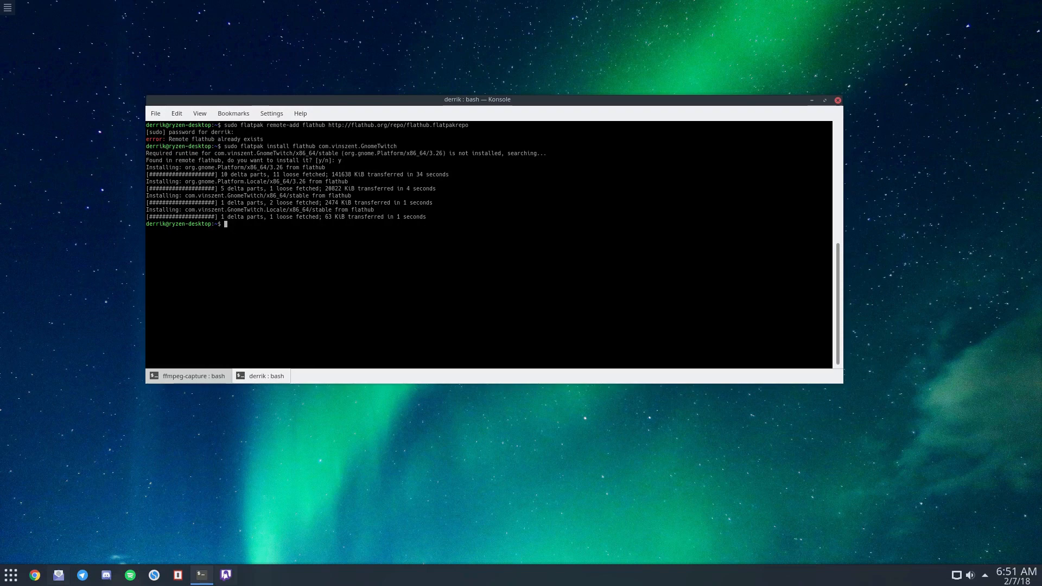
# Step: Look up gnome-twitch with yaourt, then run 'yaourt -Ss gnome-twitch' to list its player backend packages
pyautogui.write('yaourt -Si gnome-twitch')
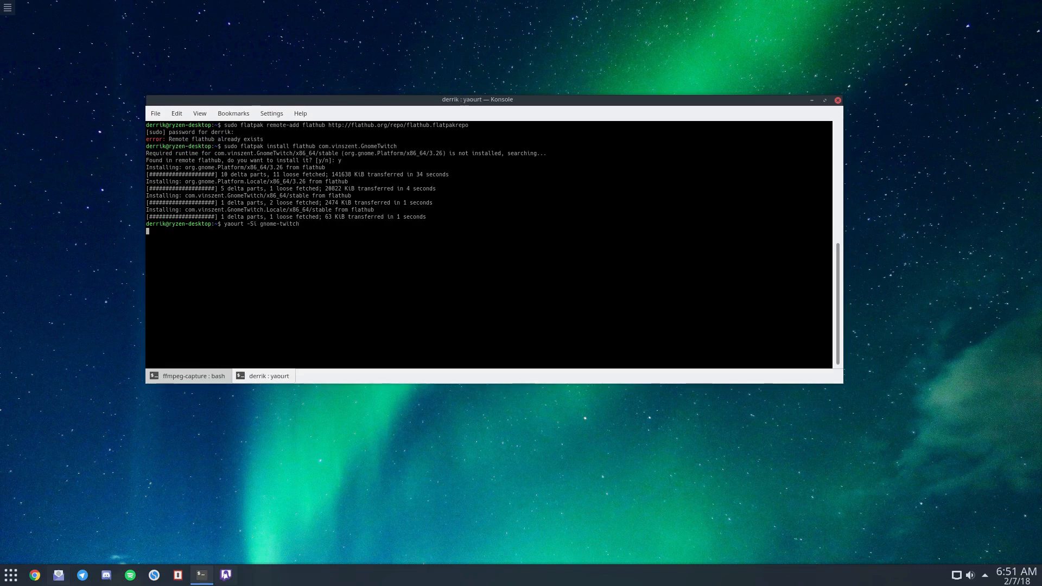
pyautogui.press('Return')
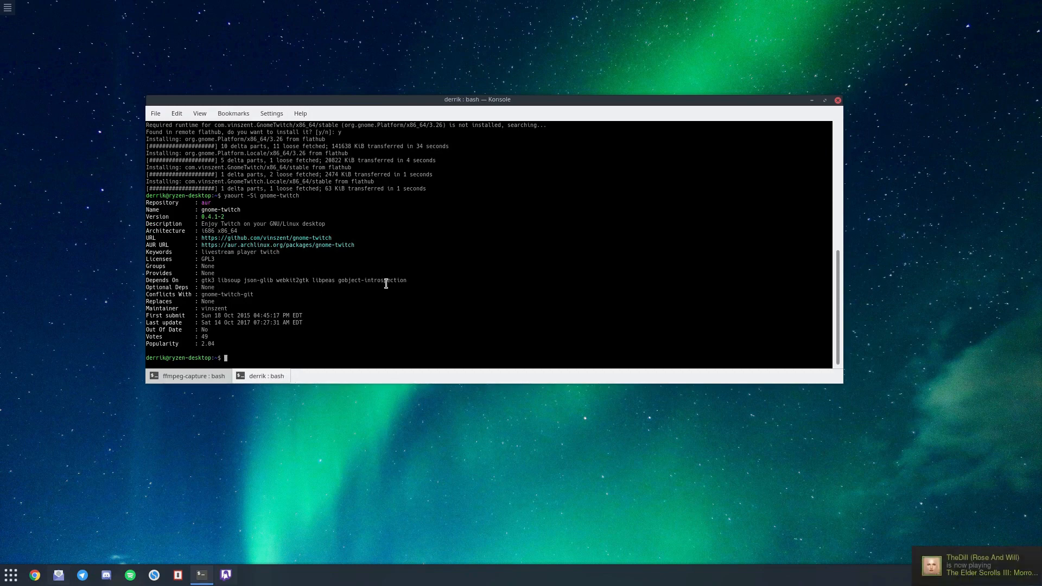
pyautogui.moveTo(202, 276)
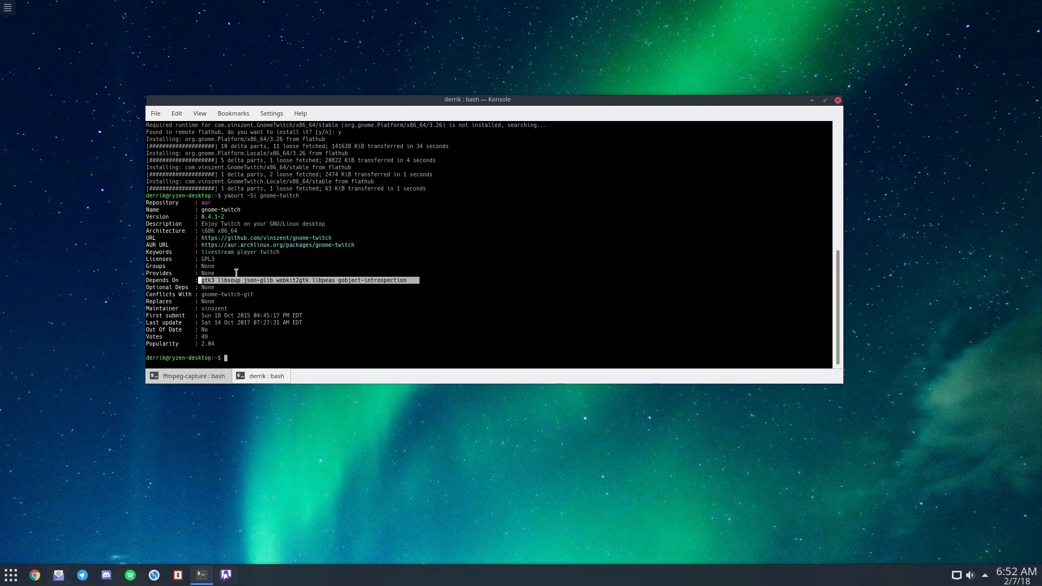
pyautogui.write('ya')
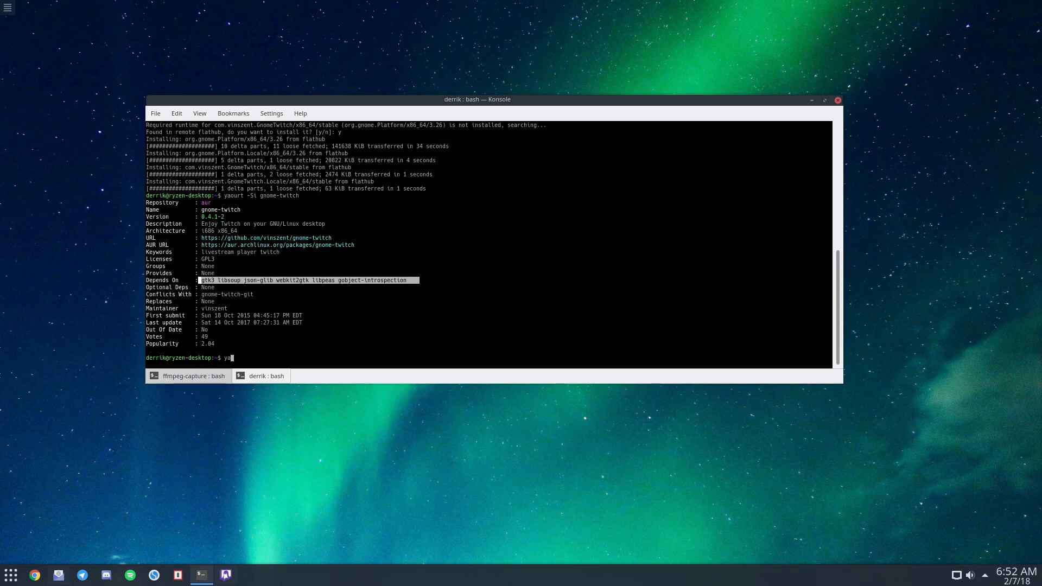
pyautogui.moveTo(435, 276)
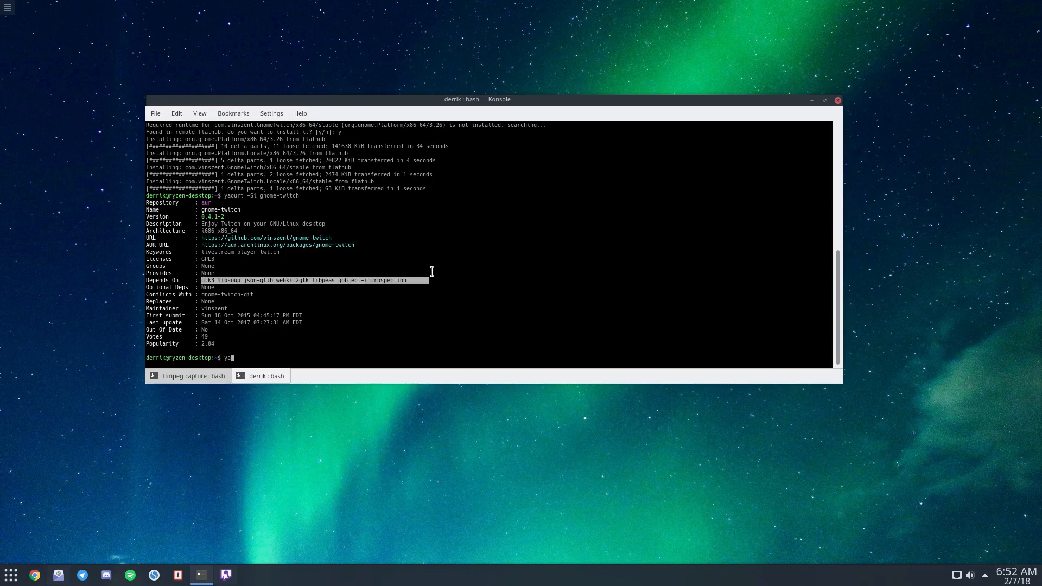
pyautogui.moveTo(464, 208)
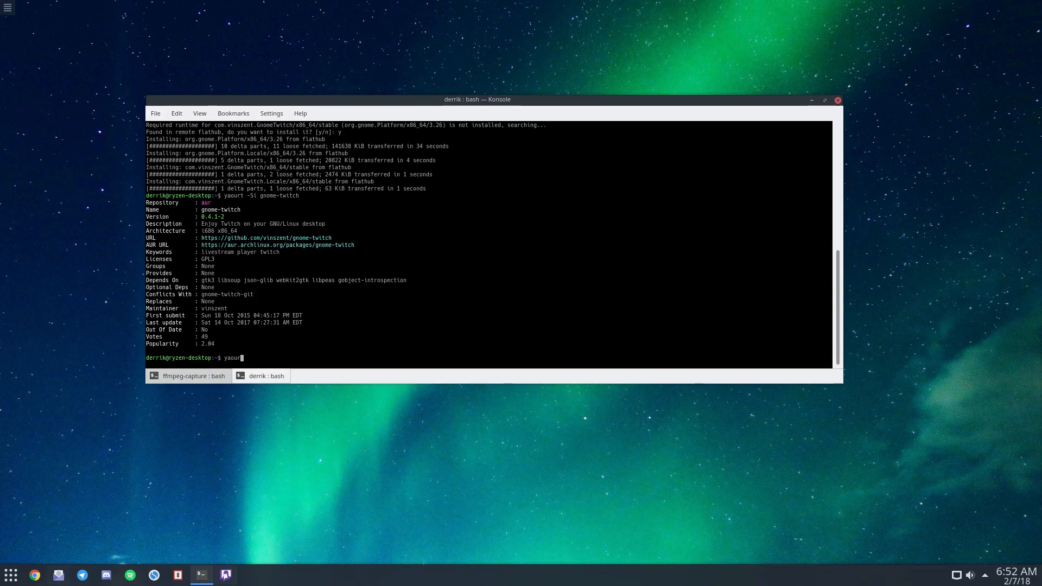
pyautogui.write('-Ss gn')
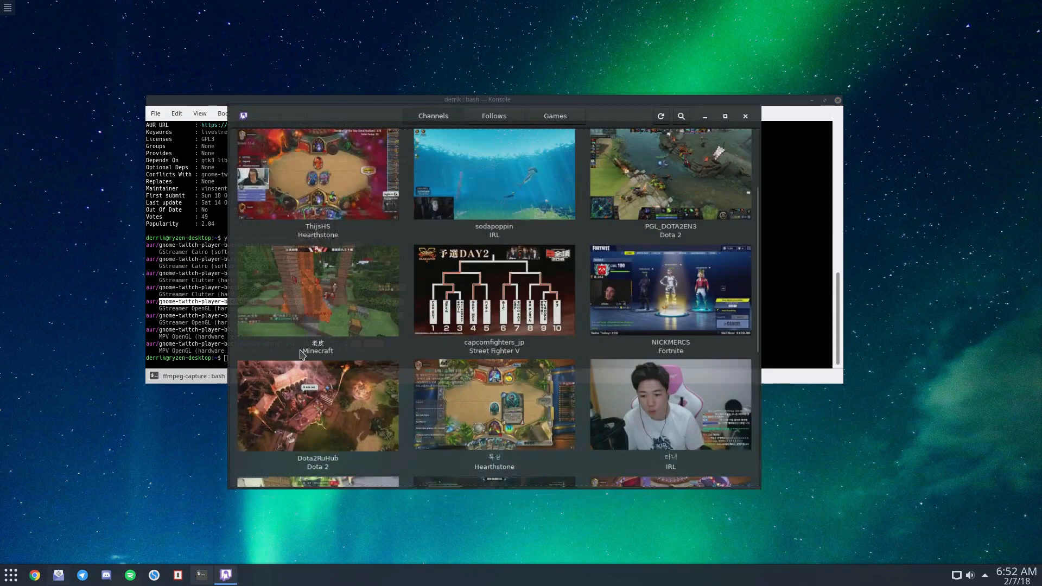
# Step: In Settings > Players, select the GStreamer Cairo player backend and close the dialog
pyautogui.click(244, 79)
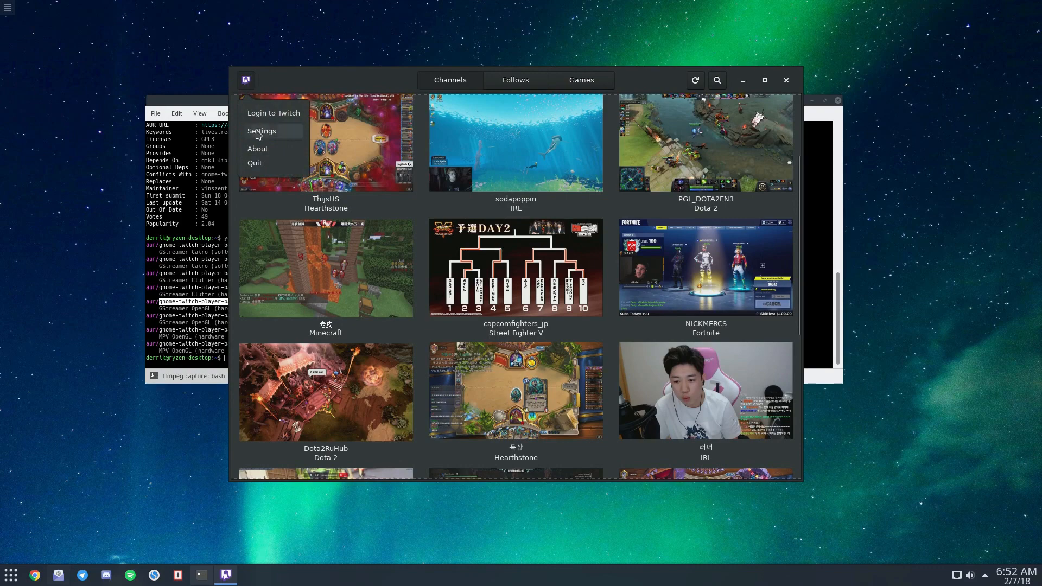
pyautogui.click(261, 132)
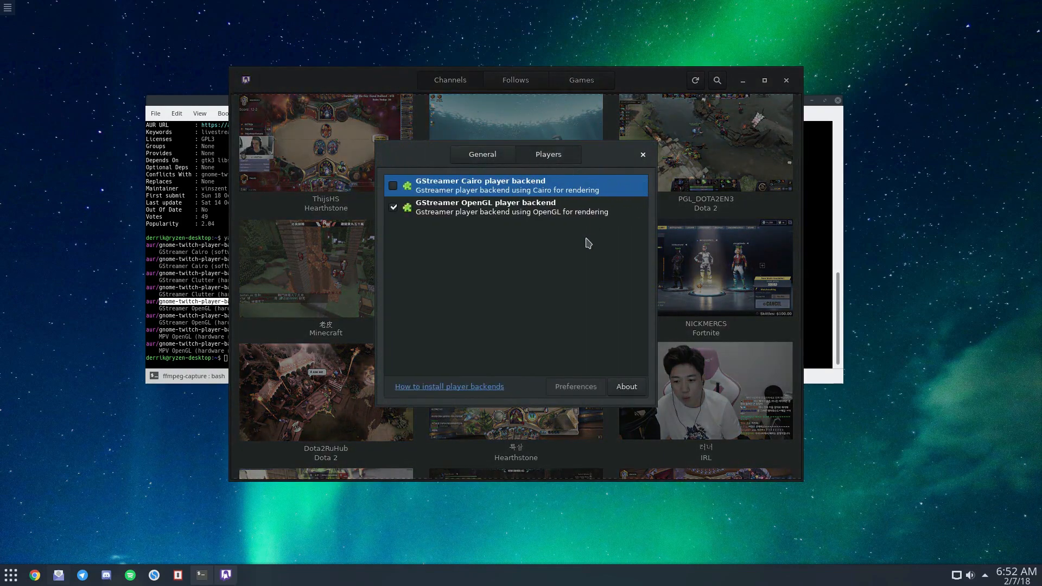
pyautogui.moveTo(560, 249)
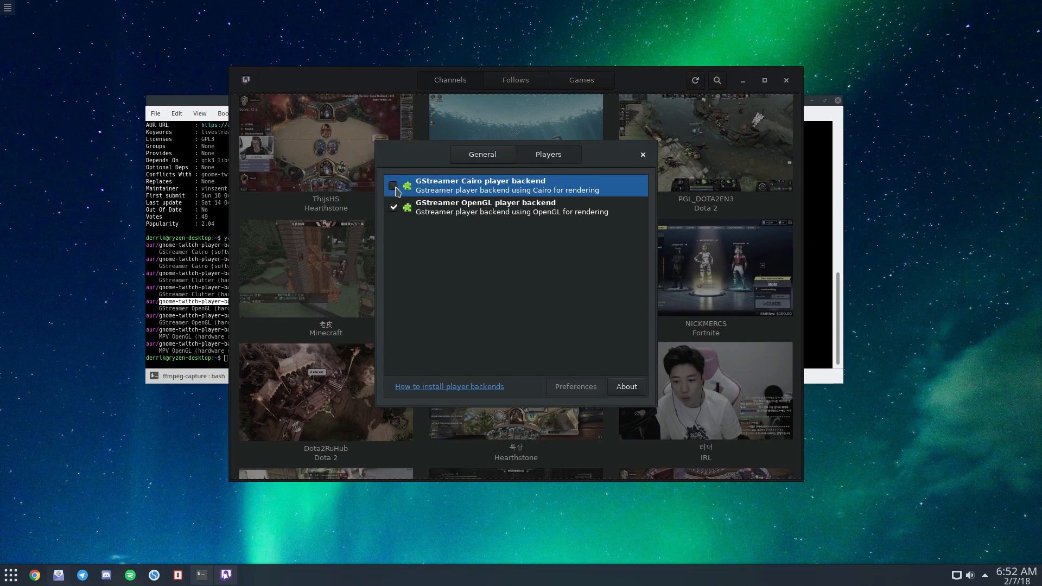
pyautogui.moveTo(421, 159)
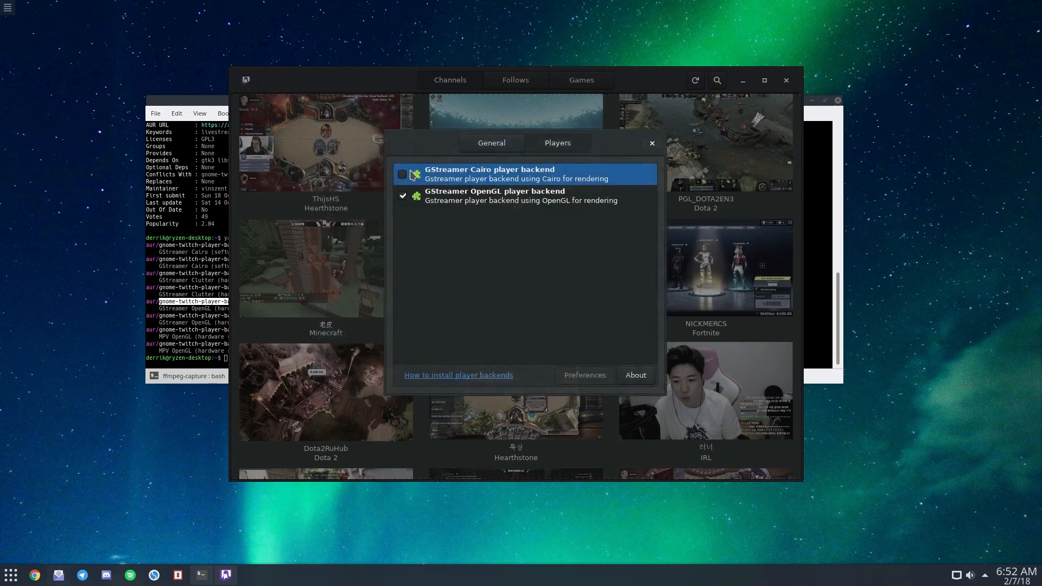
pyautogui.click(401, 174)
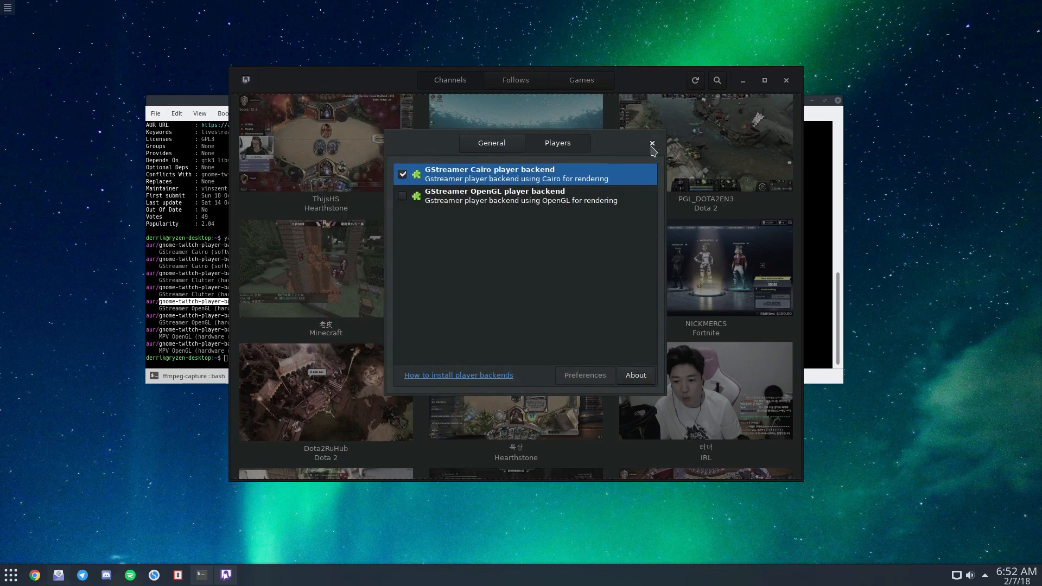
pyautogui.click(652, 143)
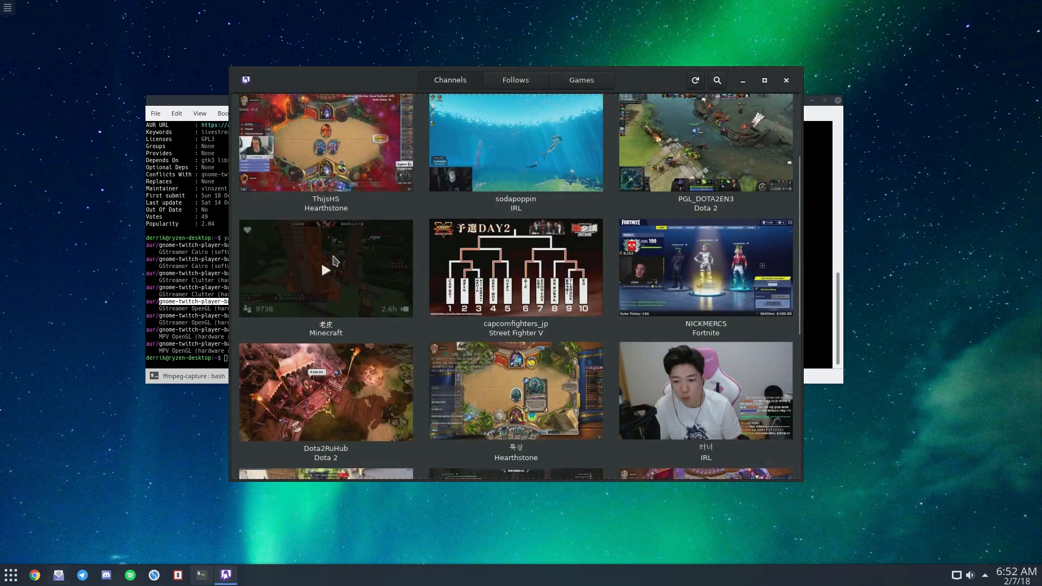
pyautogui.click(325, 269)
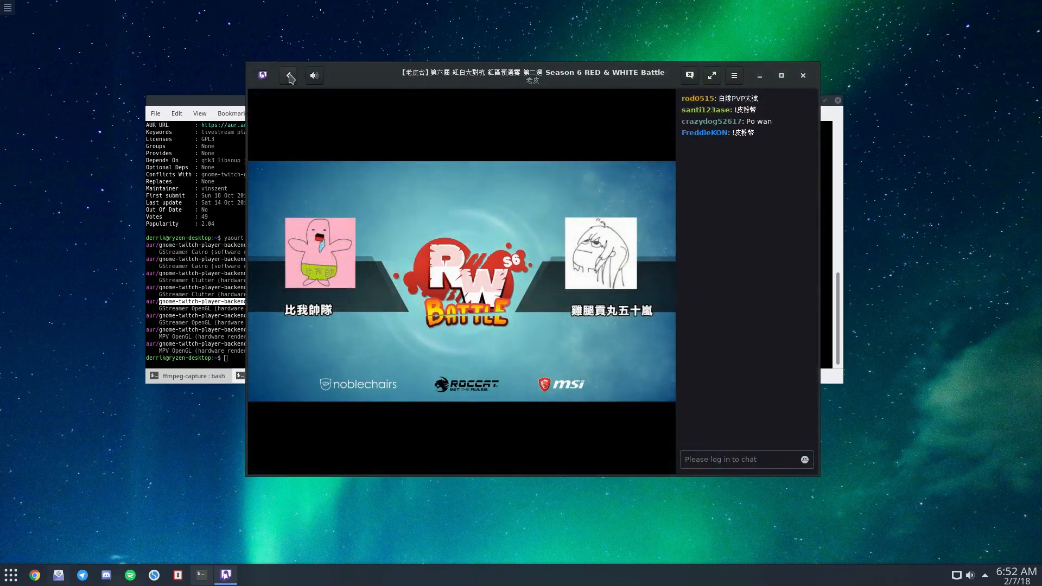
pyautogui.click(314, 75)
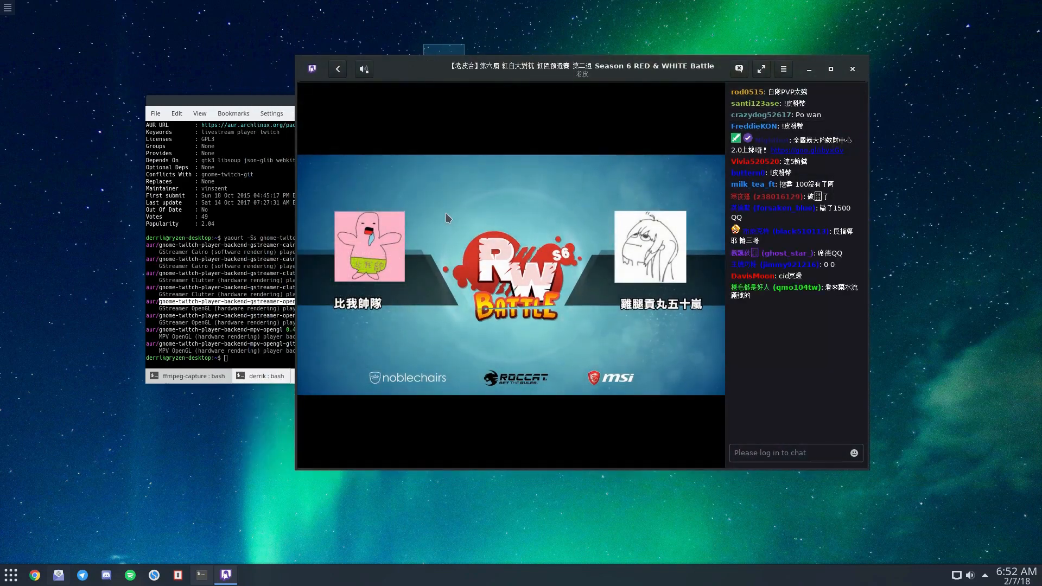
pyautogui.click(336, 68)
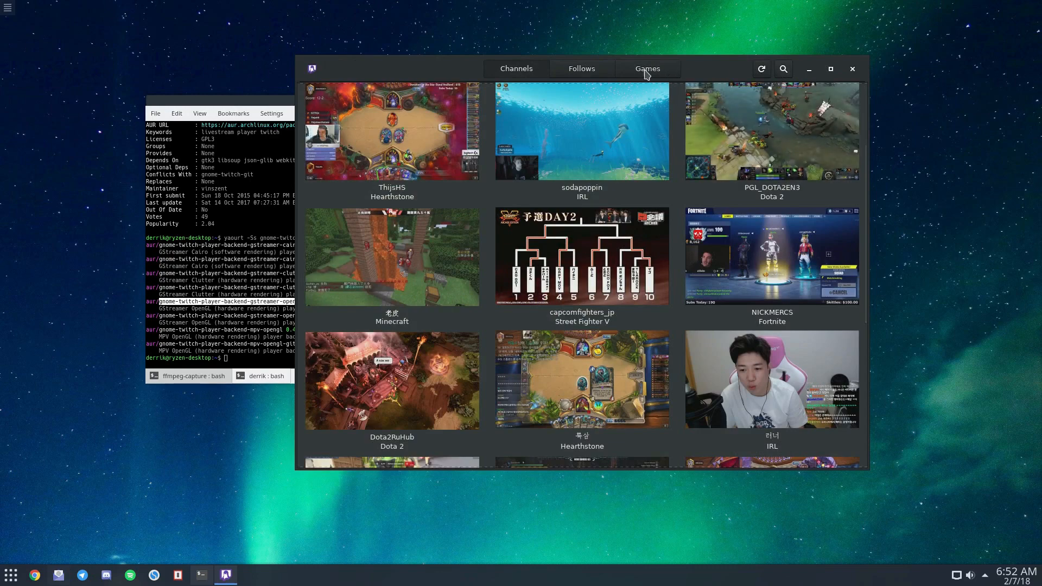
pyautogui.click(645, 68)
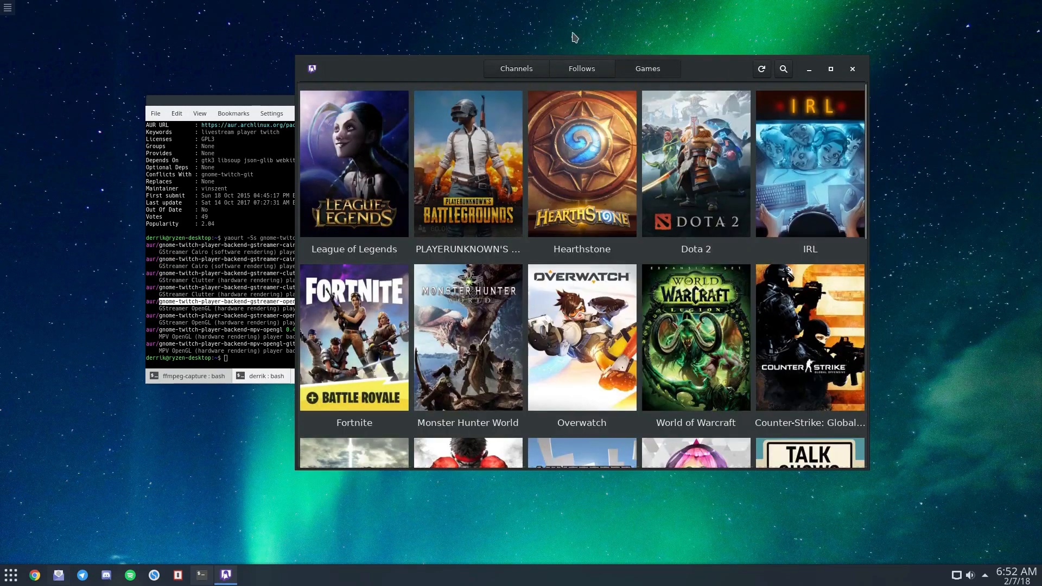
pyautogui.scroll(-3)
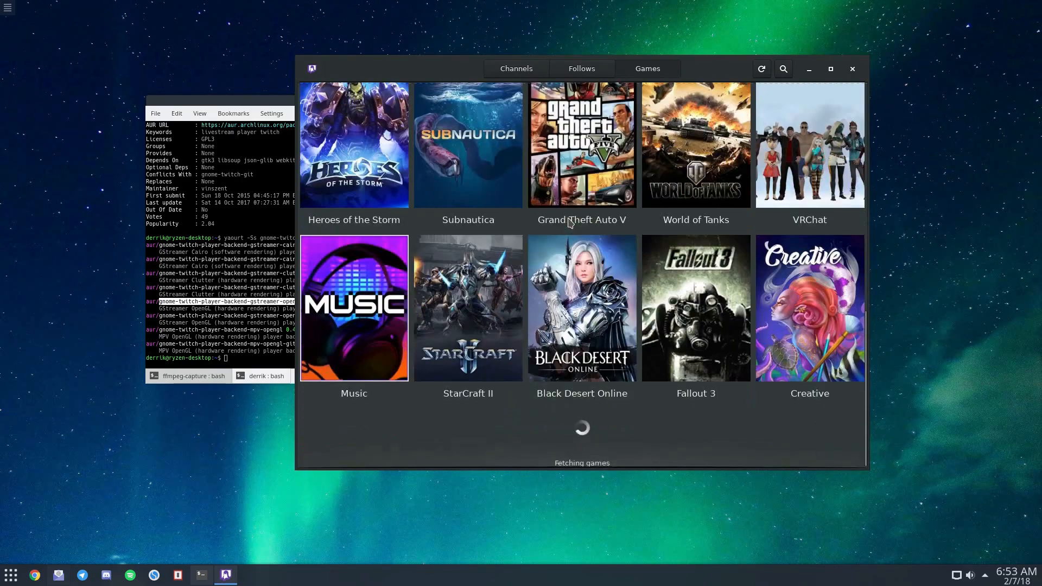
pyautogui.scroll(-3)
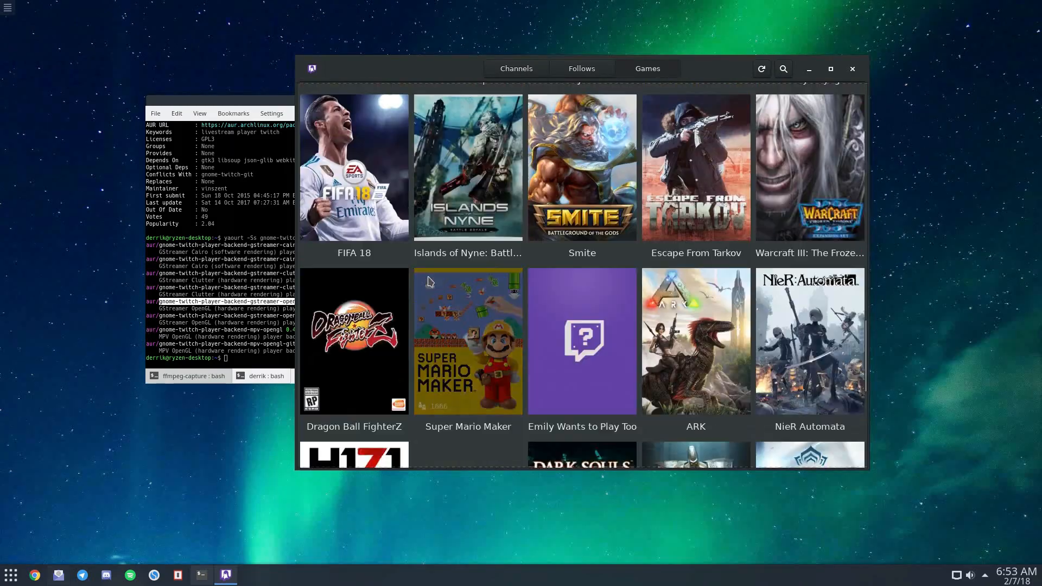
pyautogui.click(466, 341)
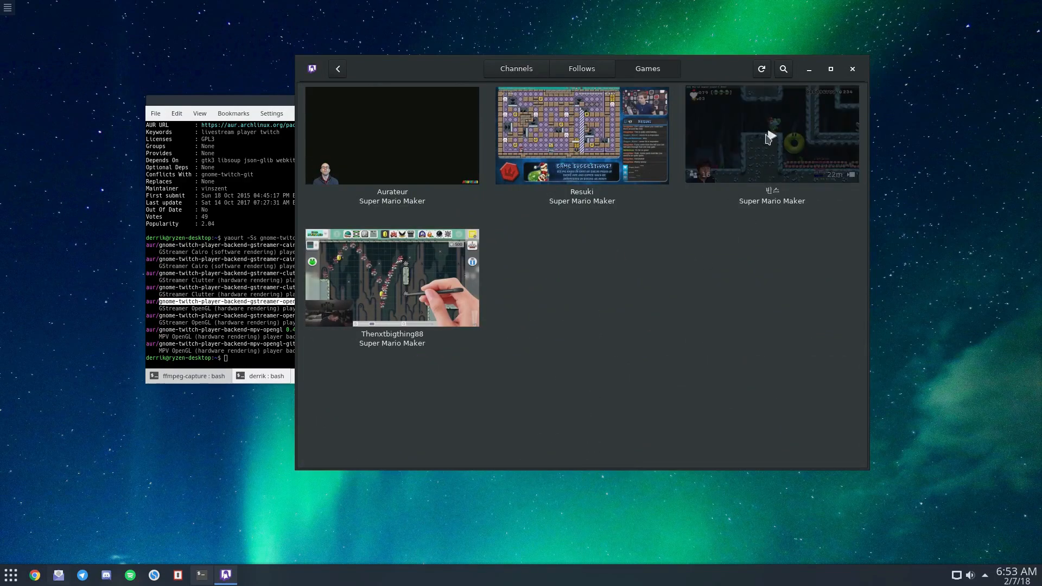
pyautogui.click(771, 134)
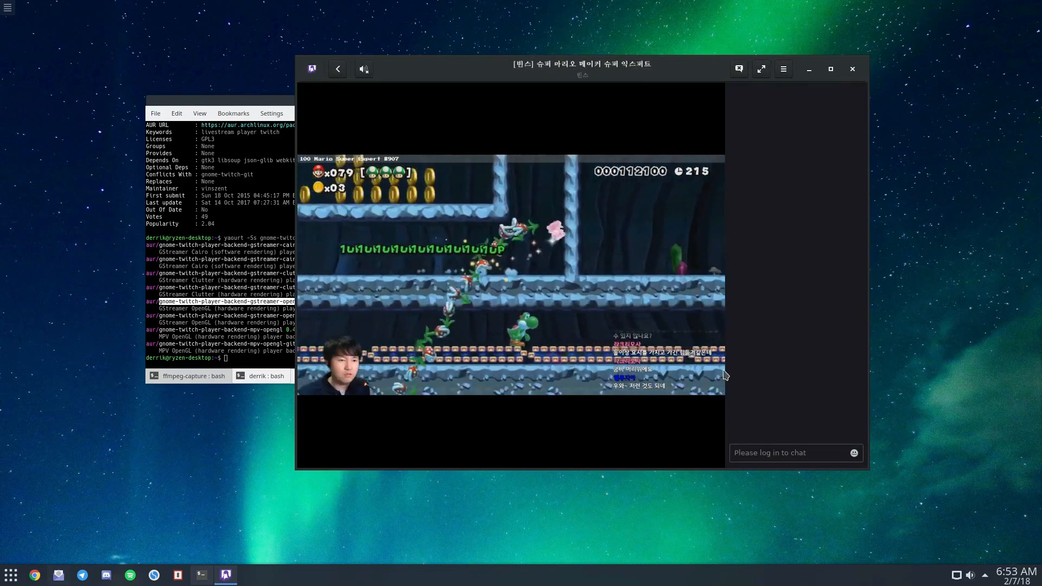
pyautogui.click(336, 68)
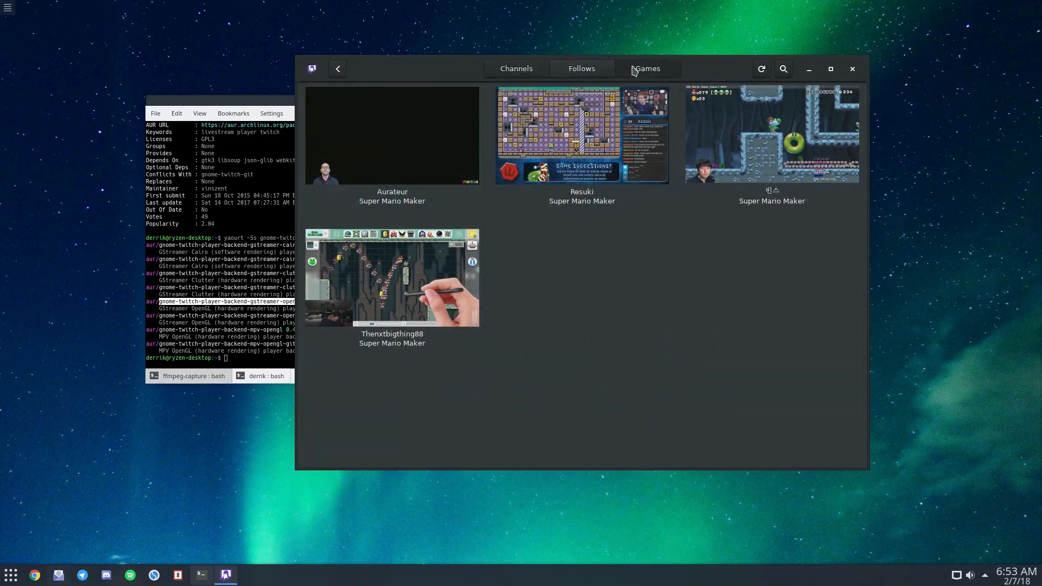
pyautogui.click(580, 68)
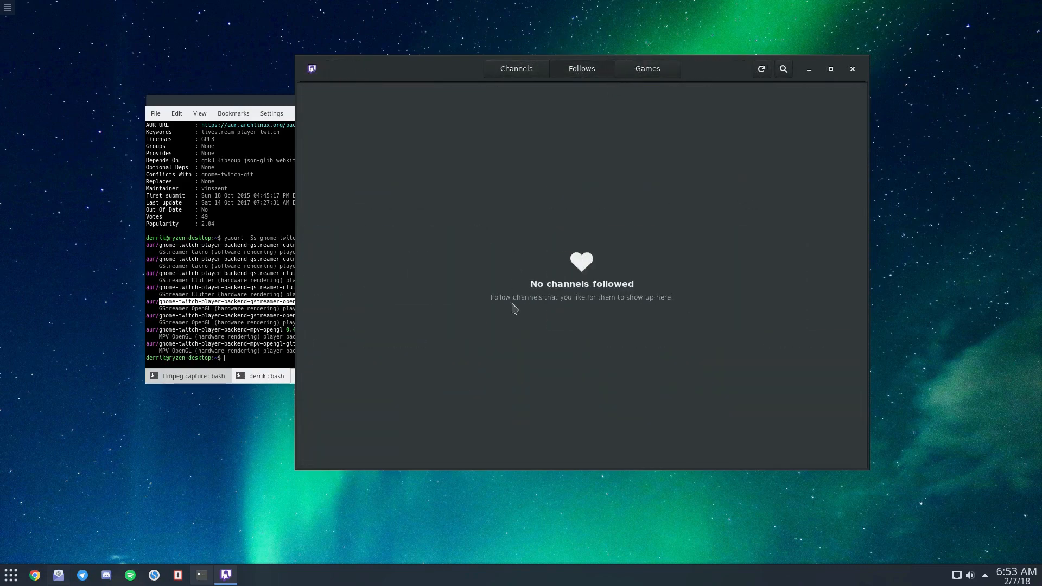
pyautogui.click(516, 68)
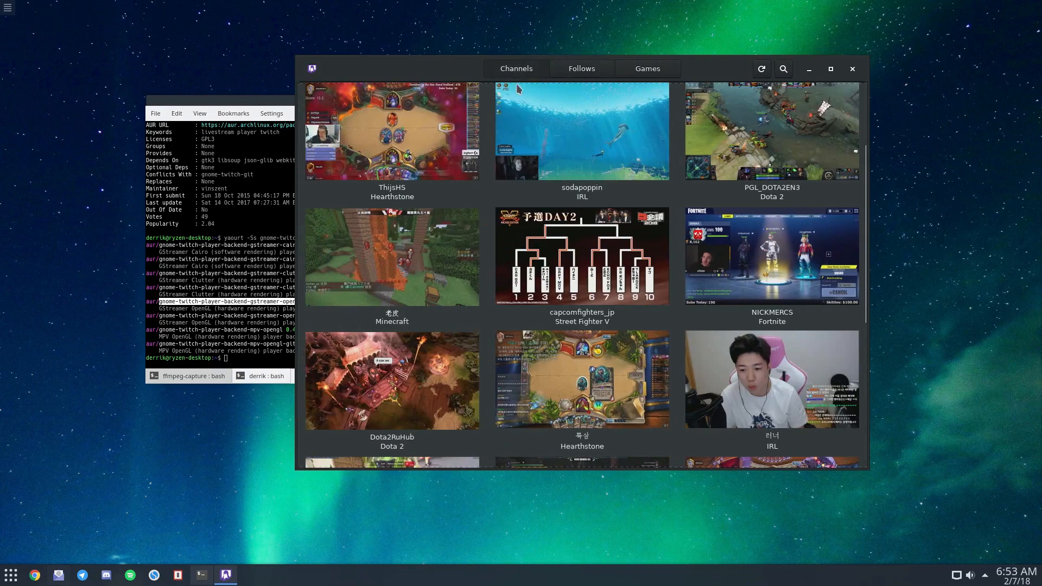
# Step: Play ThijsHS's Hearthstone stream, then switch playback to the RED & WHITE Battle stream
pyautogui.click(391, 132)
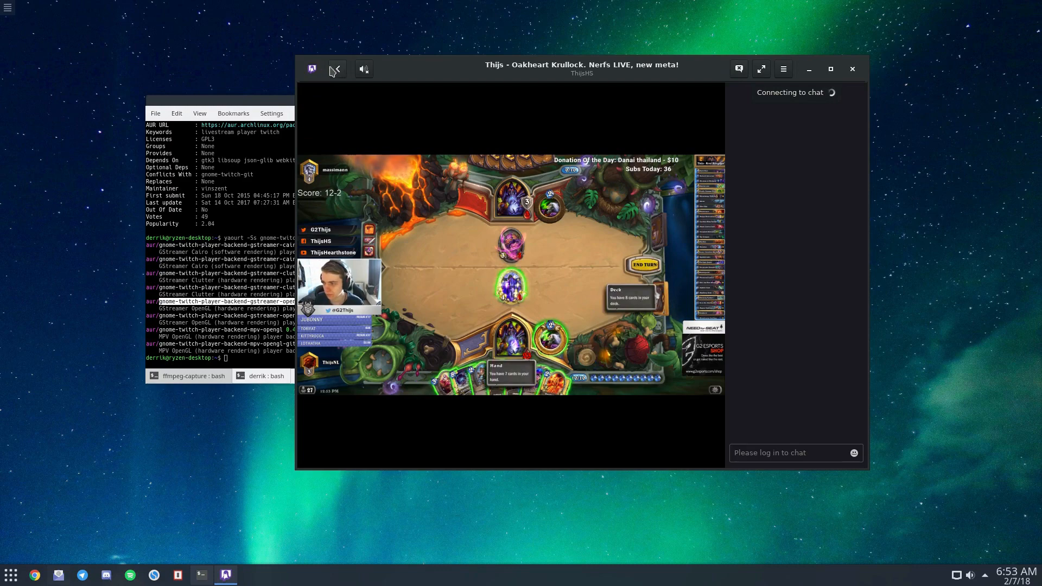
pyautogui.moveTo(685, 69)
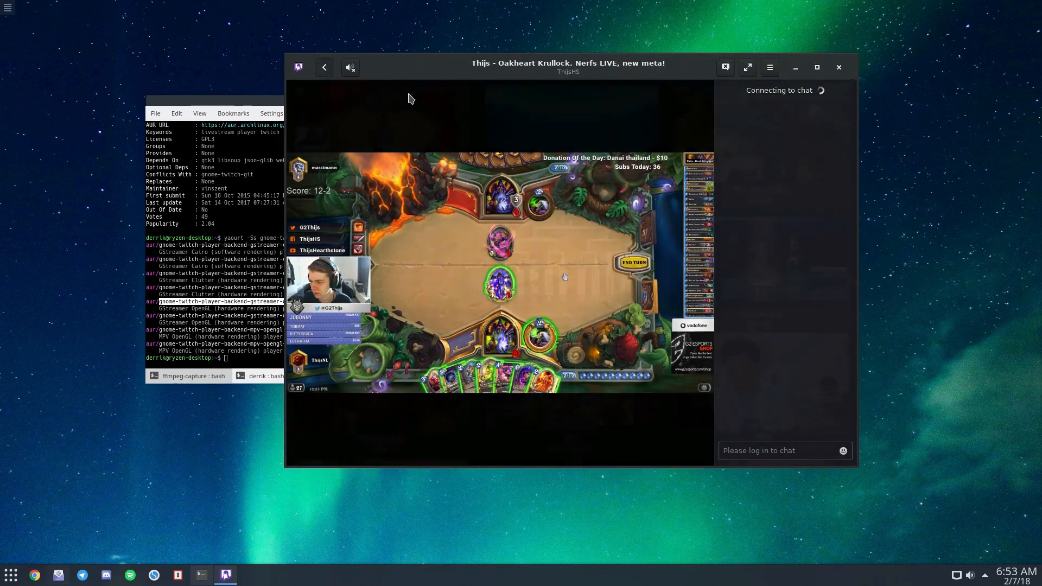
pyautogui.click(324, 66)
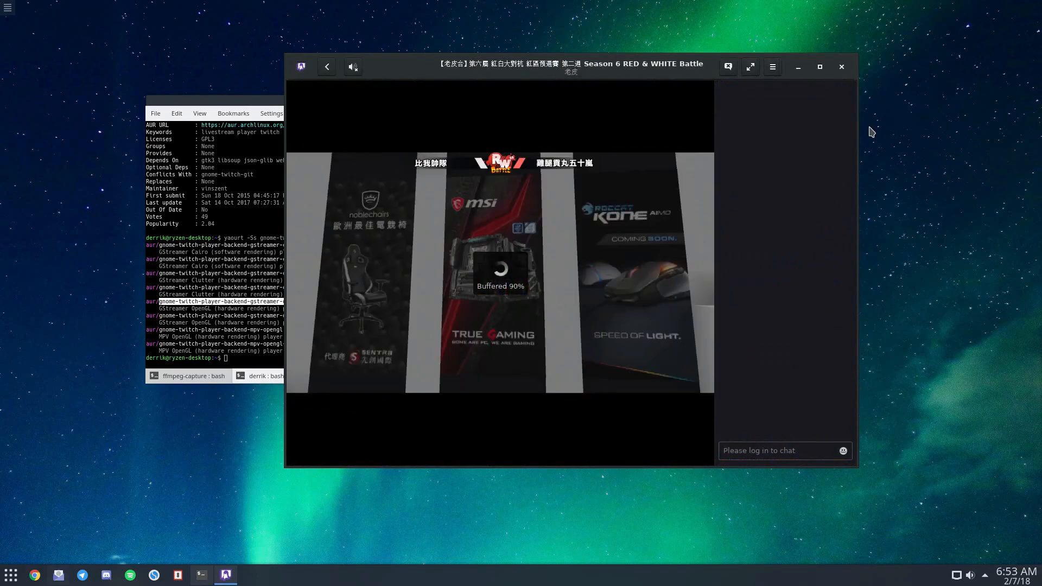